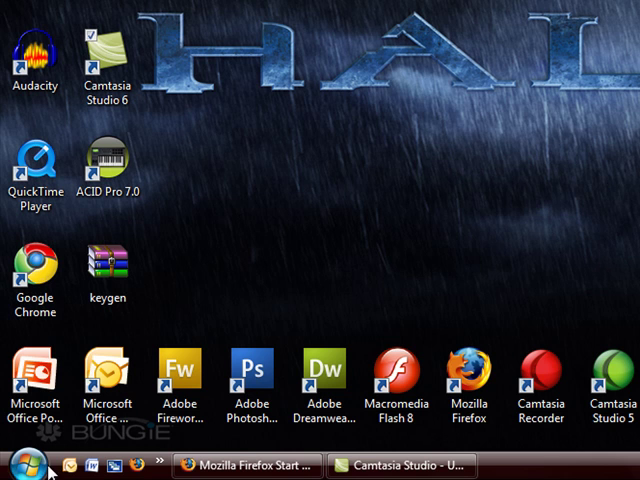
pyautogui.moveTo(20, 464)
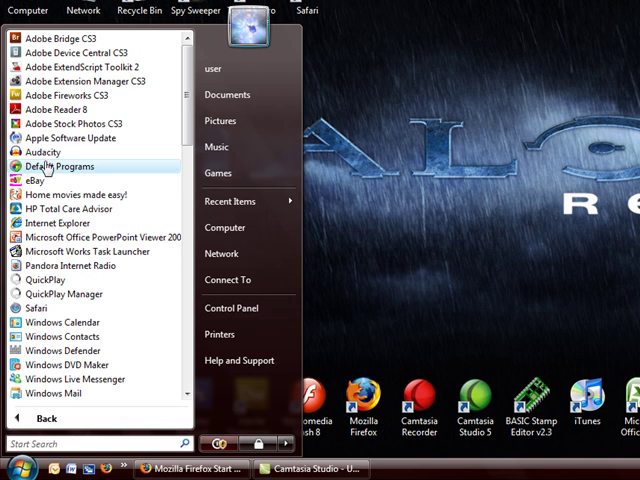
# Expand the Accessories folder in the All Programs list to reveal Snipping Tool.
pyautogui.scroll(-3)
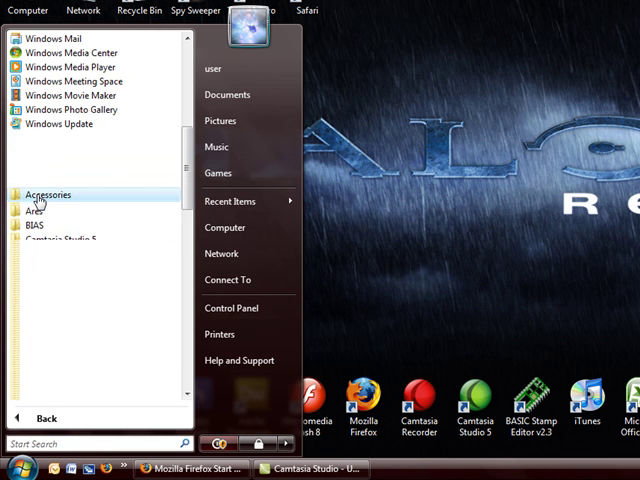
pyautogui.click(48, 194)
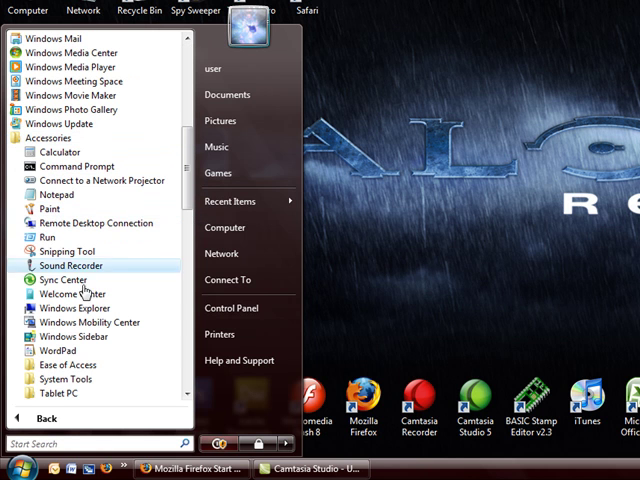
pyautogui.moveTo(68, 262)
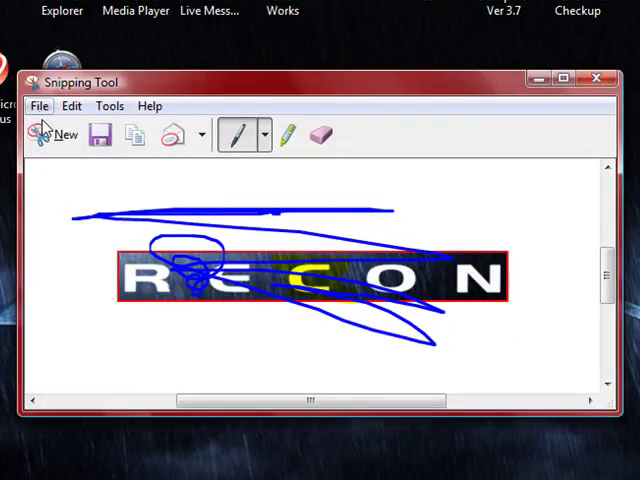
# Switch to Firefox and load the YouTube channel page via the bookmark.
pyautogui.click(62, 134)
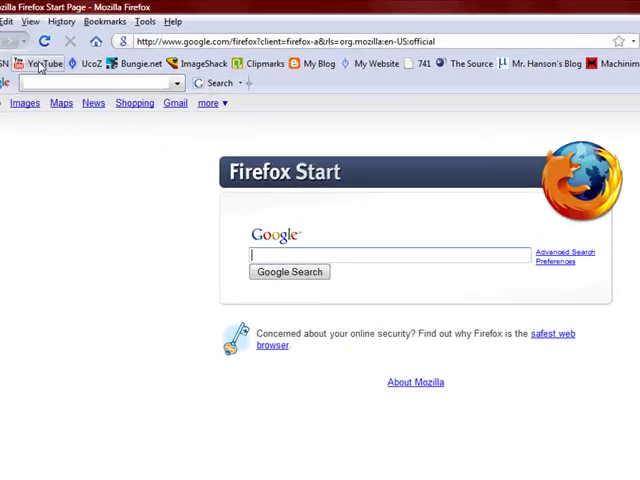
pyautogui.click(50, 64)
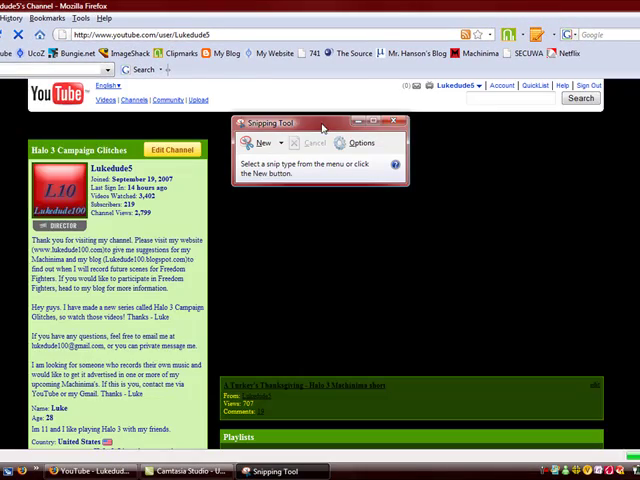
# Capture the Firefox window showing the YouTube channel as a new snip.
pyautogui.click(264, 144)
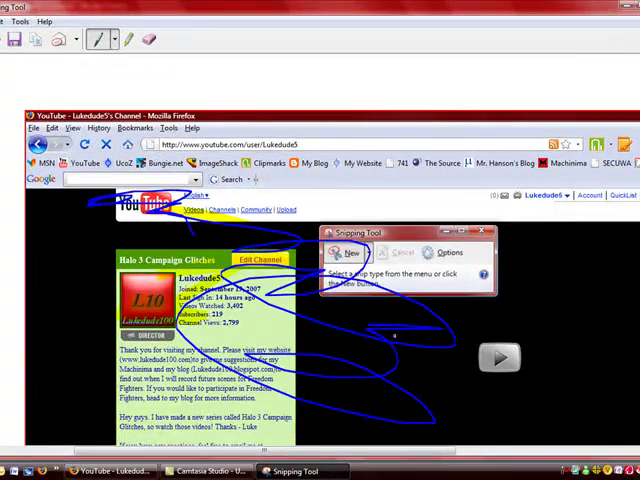
pyautogui.scroll(-3)
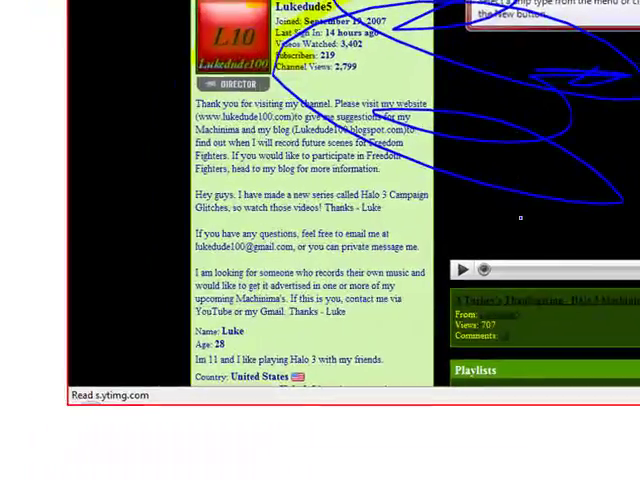